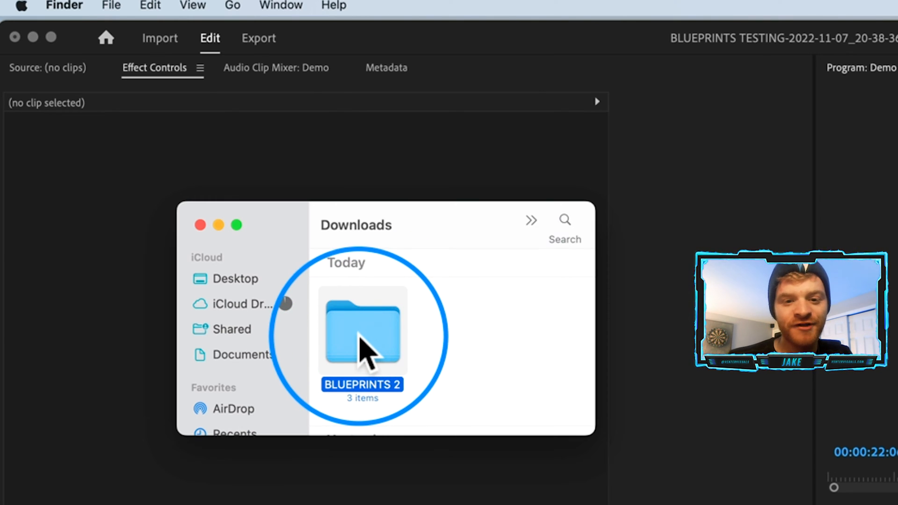
View the BLUEPRINTS 2 folder and highlight the BLUEPRINTS Full Pack .prfpset preset file.
double_click(362, 330)
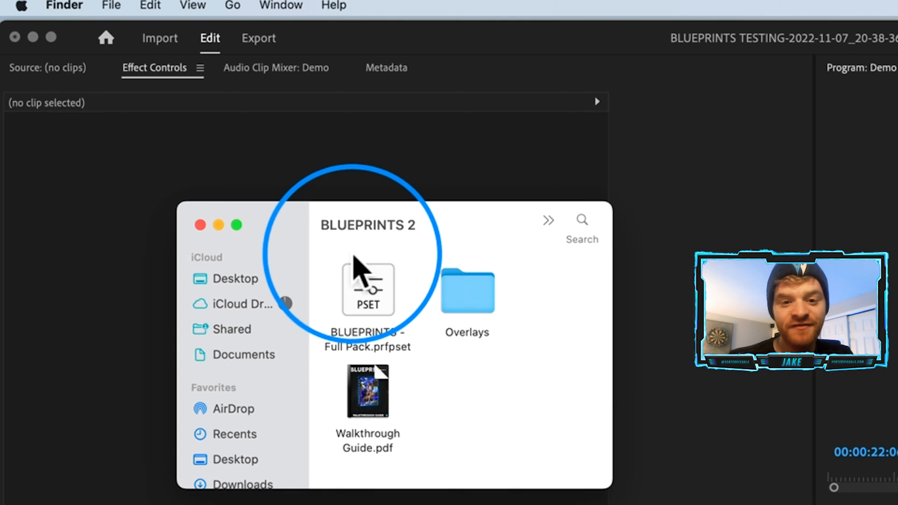
left_click(368, 289)
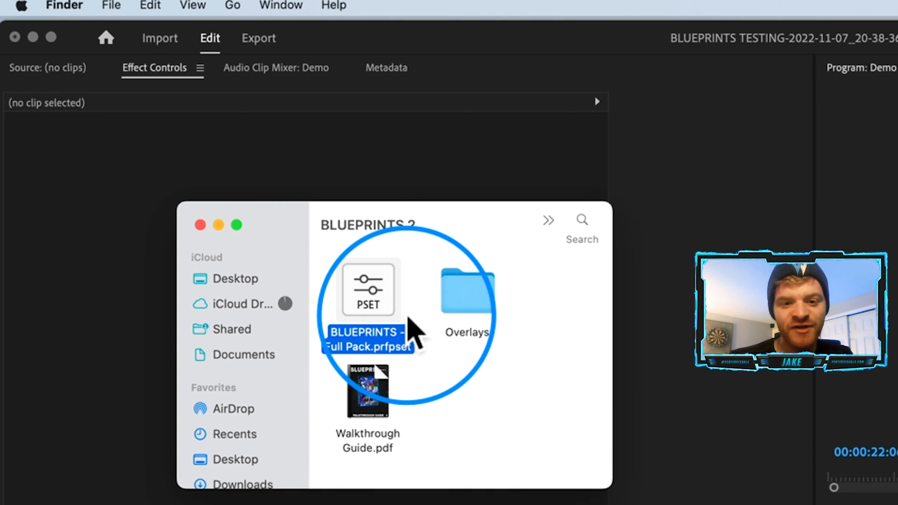
left_click(467, 298)
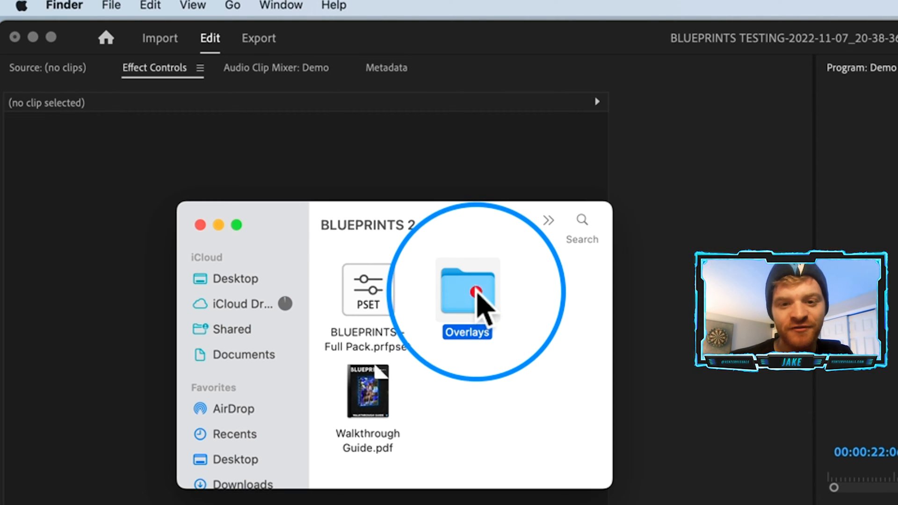
Browse the glitch clips inside the Overlays folder, then go back to BLUEPRINTS 2.
double_click(467, 290)
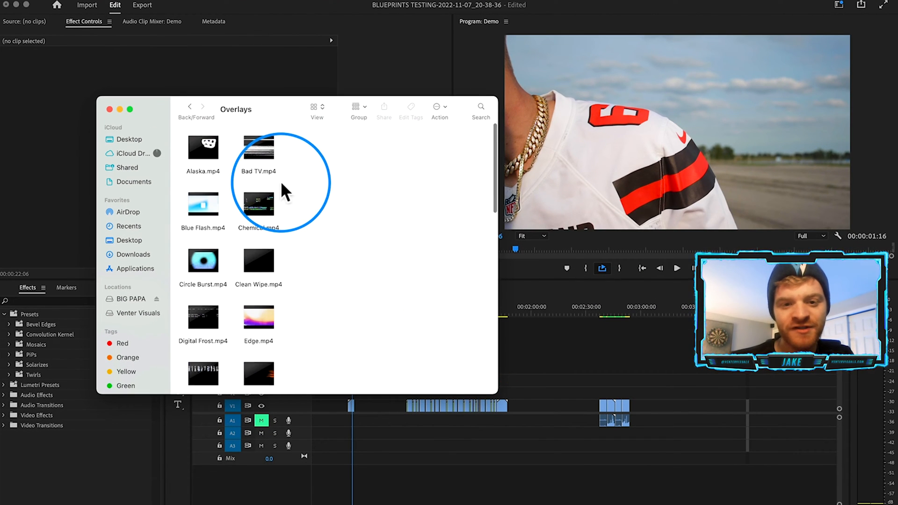
scroll("down", 3)
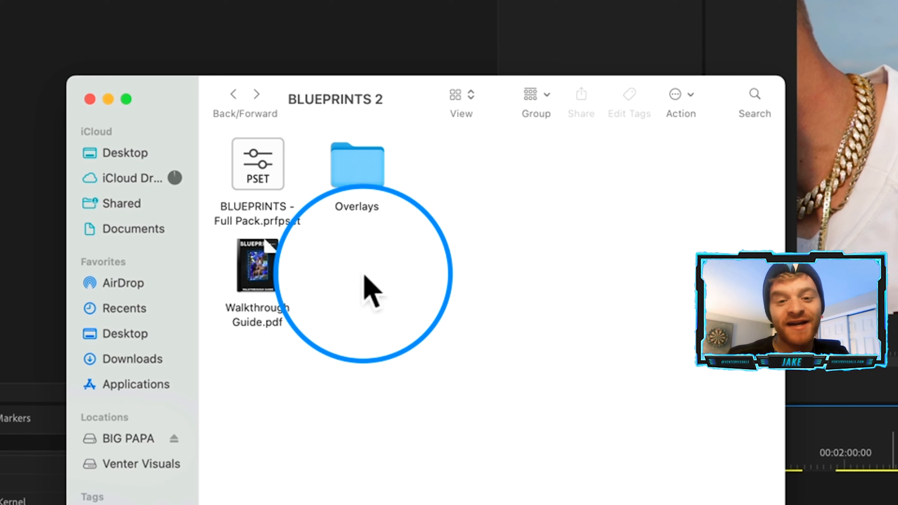
left_click(257, 265)
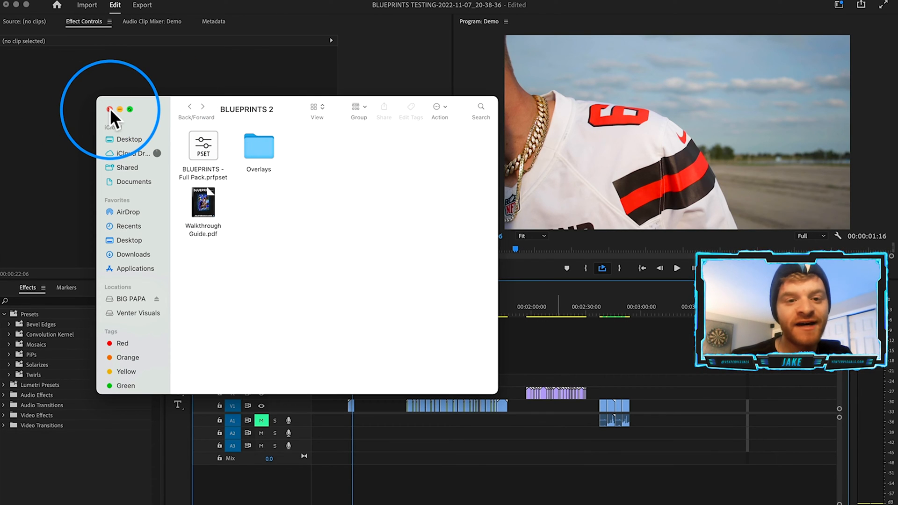
Import BLUEPRINTS - Full Pack.prfpset into the Effects panel's Presets bin via Import Presets.
left_click(110, 109)
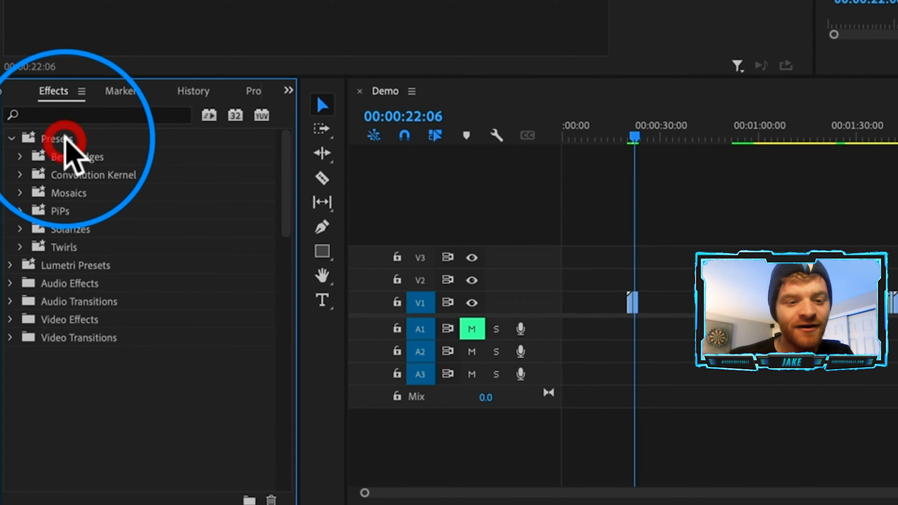
right_click(57, 138)
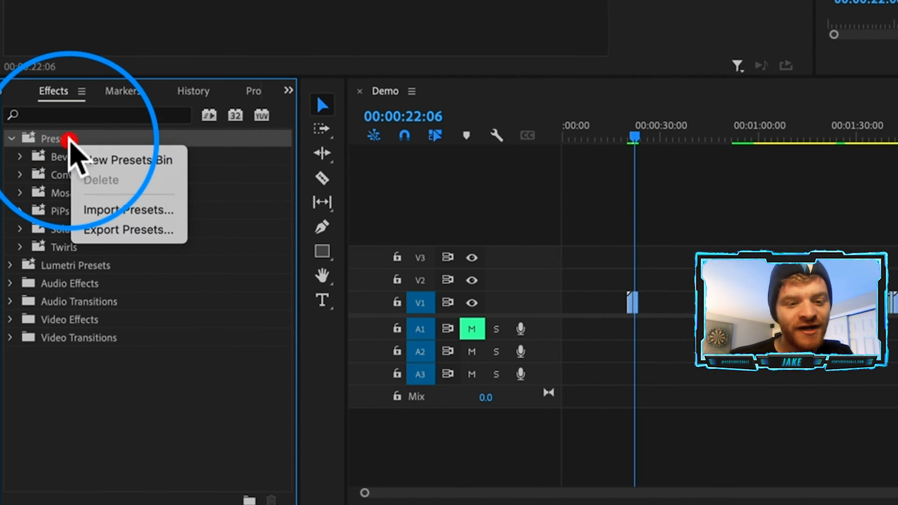
left_click(131, 218)
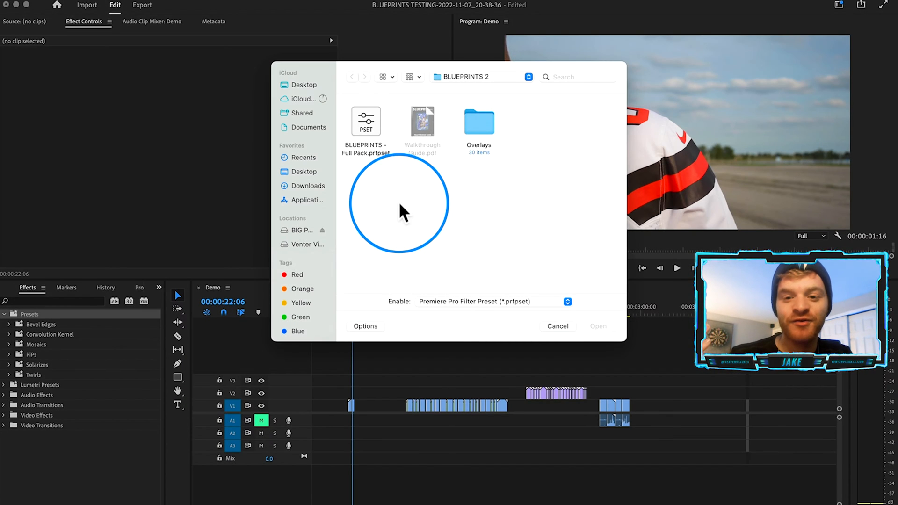
mouse_move(372, 154)
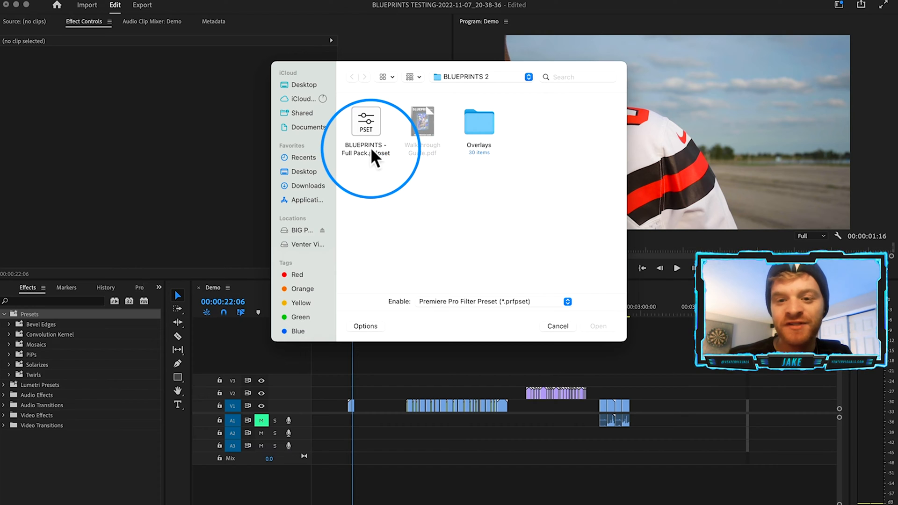
left_click(365, 132)
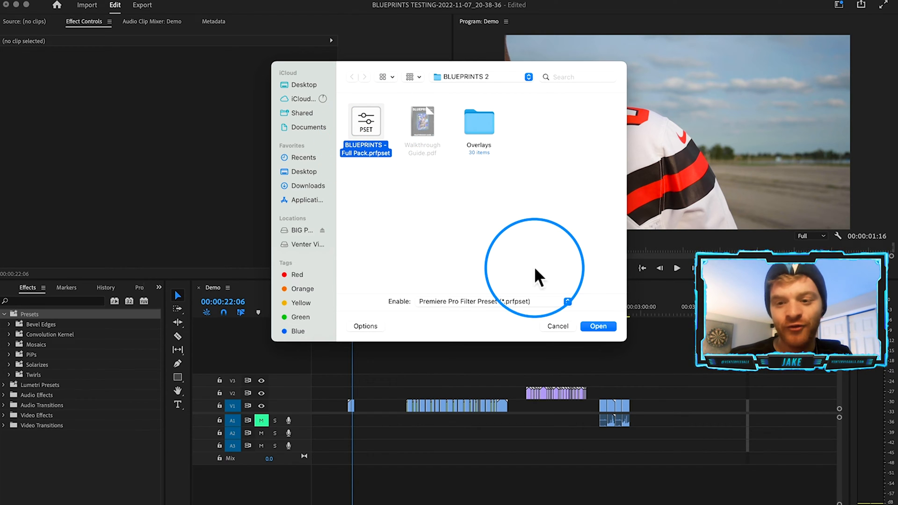
left_click(598, 325)
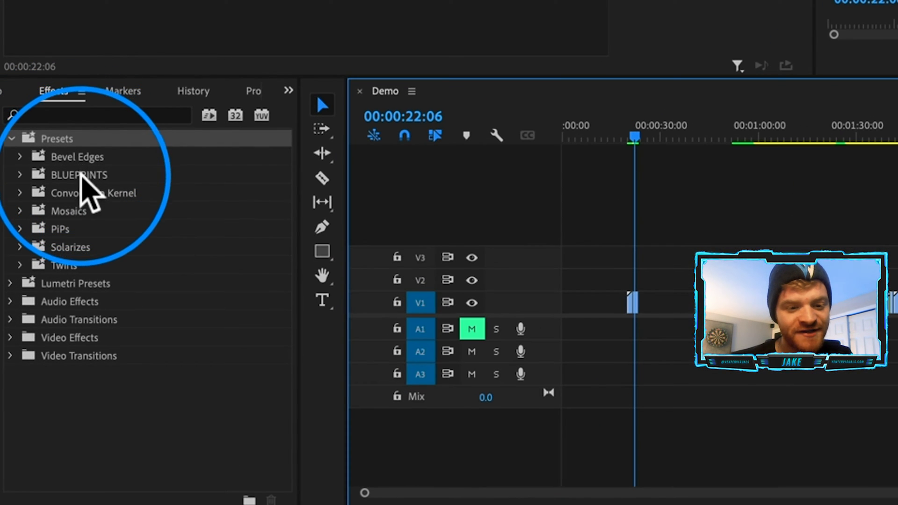
Expand the BLUEPRINTS bin to list presets like Bad TV, Basic Swipe and Clean Flash.
left_click(77, 175)
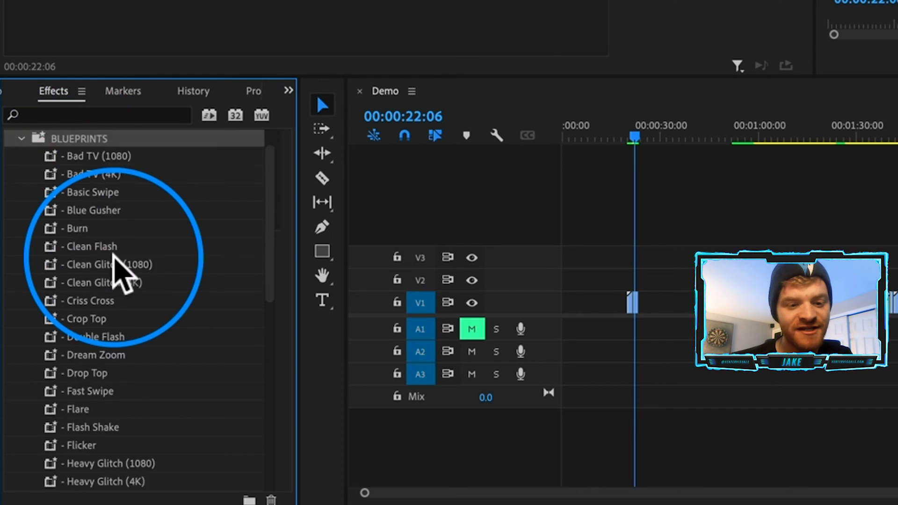
scroll("down", 3)
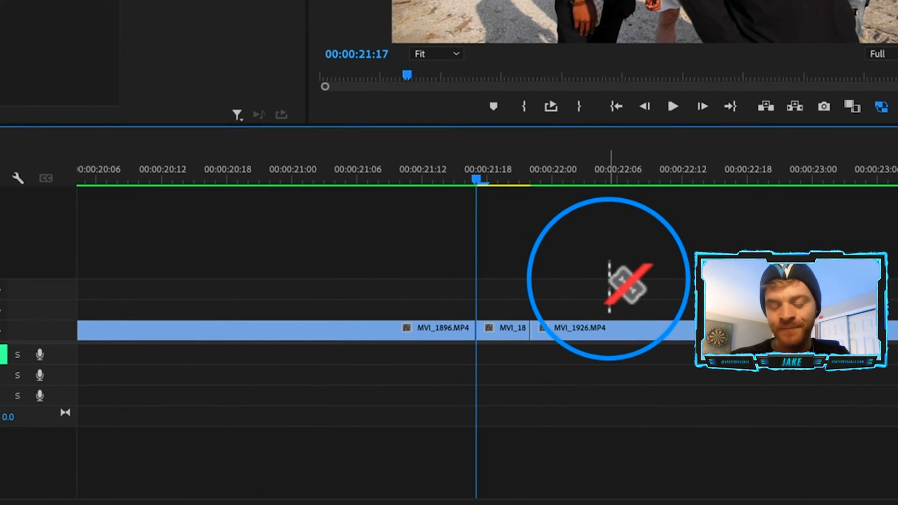
Cut the footage near 22:00 and nest the short pieces as Nested Sequence 96.
key("shift+right")
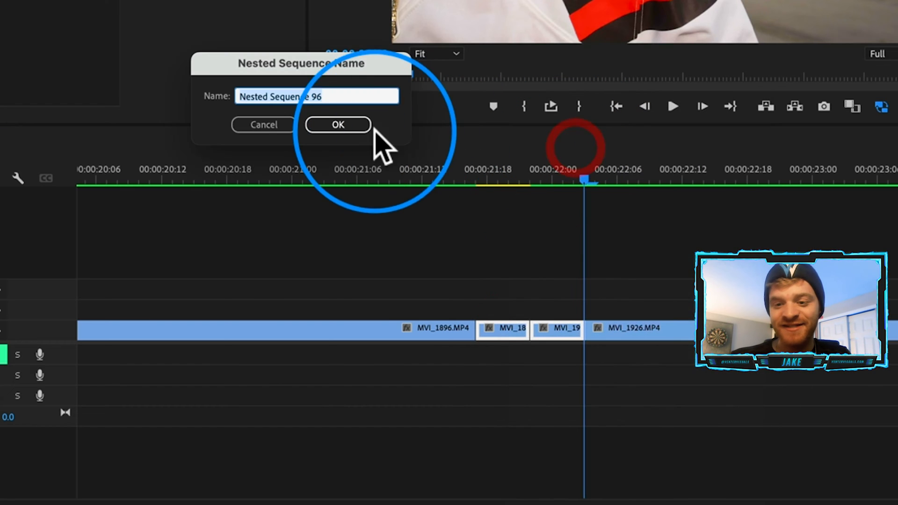
left_click(338, 124)
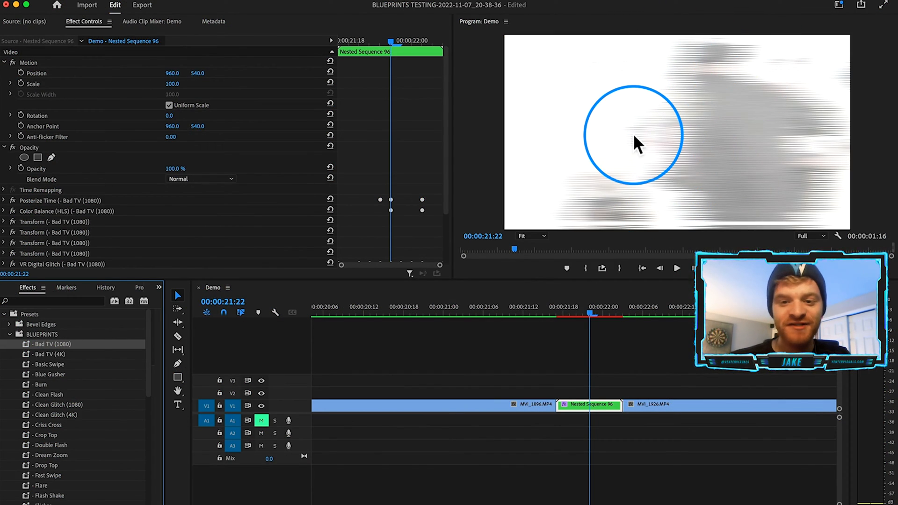
Review the Bad TV effect stack on Nested Sequence 96, including Wave Warp and Directional Blur keyframes.
scroll("down", 3)
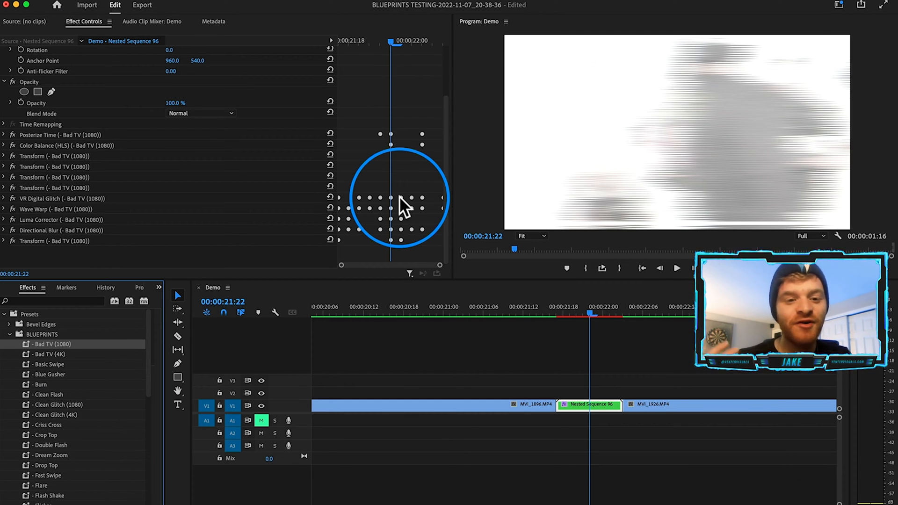
mouse_move(369, 192)
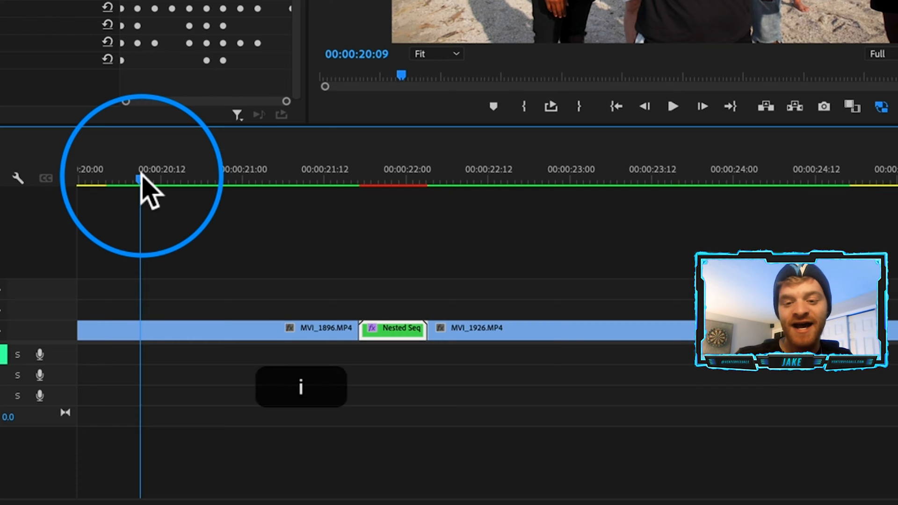
Play back the rendered Bad TV glitch transition from just before the cut.
left_click(658, 183)
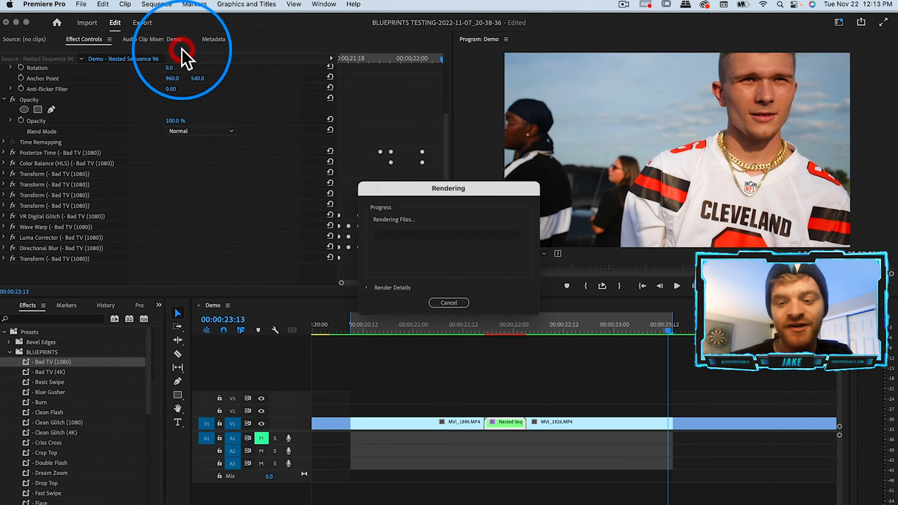
left_click(448, 302)
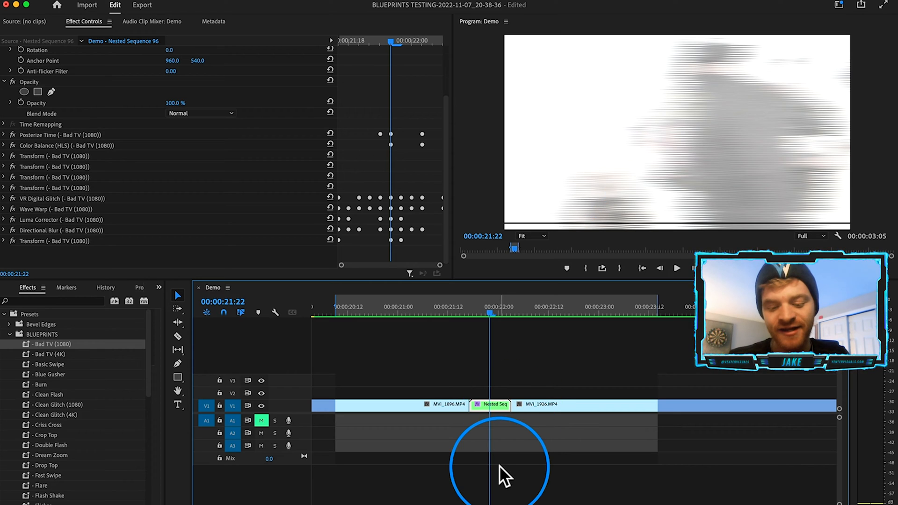
Undo the Bad TV preset on Nested Sequence 96 and scroll the presets down to Strobe Slide.
key("cmd+z")
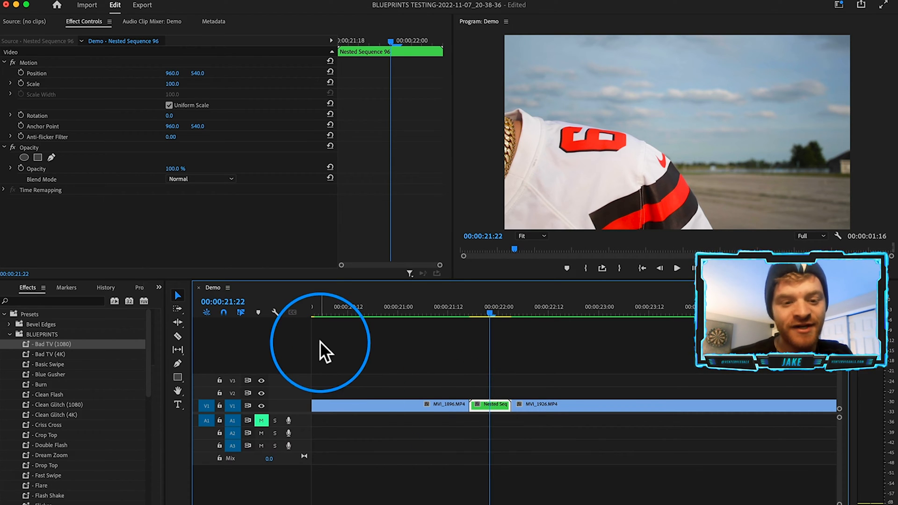
mouse_move(72, 424)
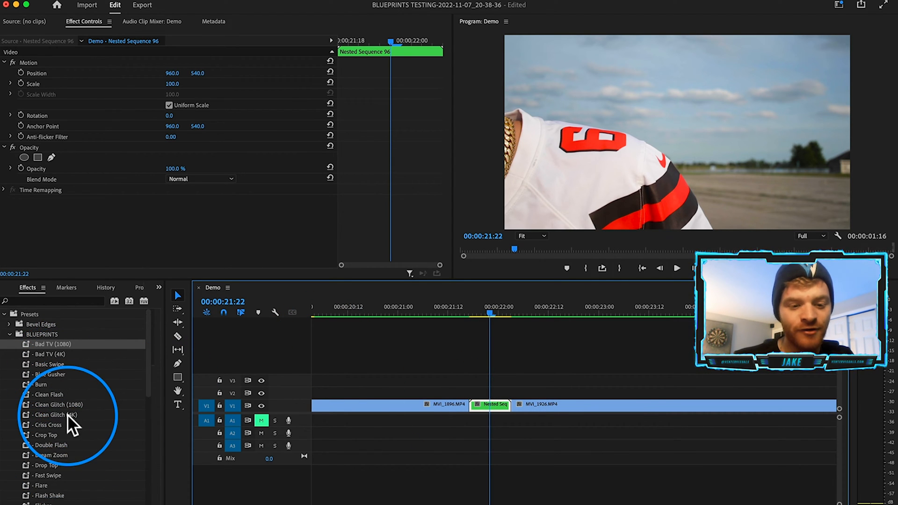
scroll("down", 3)
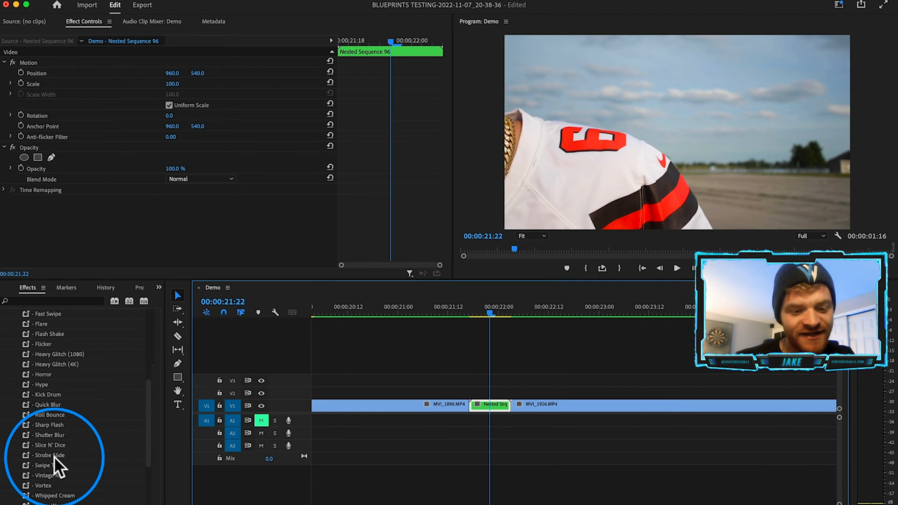
Apply the Strobe Slide preset to Nested Sequence 96 and scrub through the transition.
left_click(50, 455)
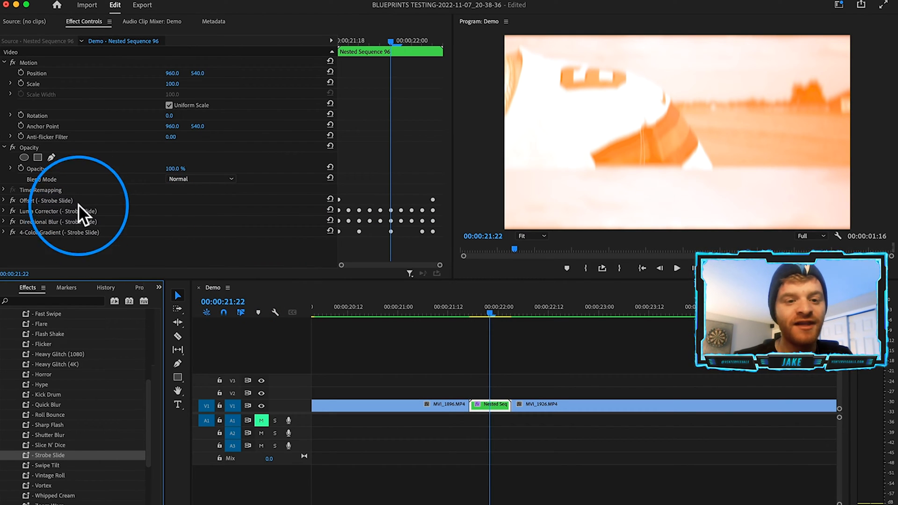
mouse_move(485, 329)
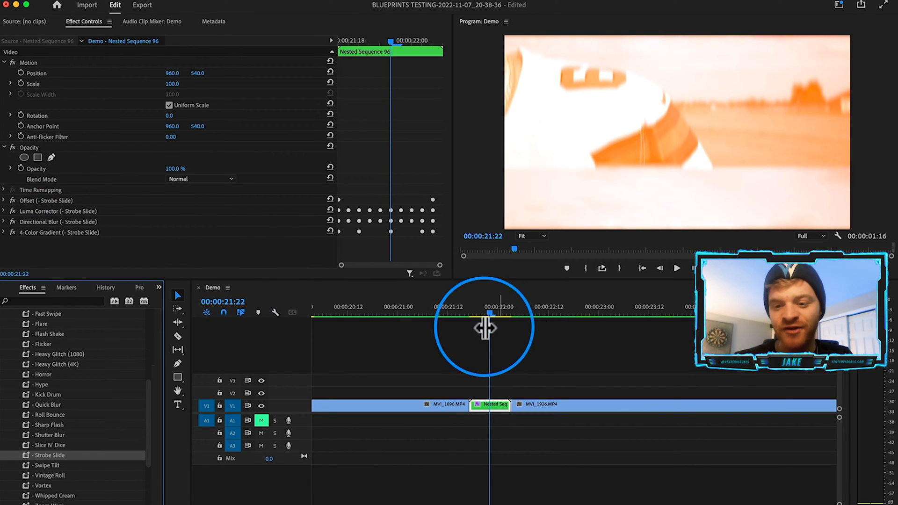
left_click_drag(489, 313, 475, 313)
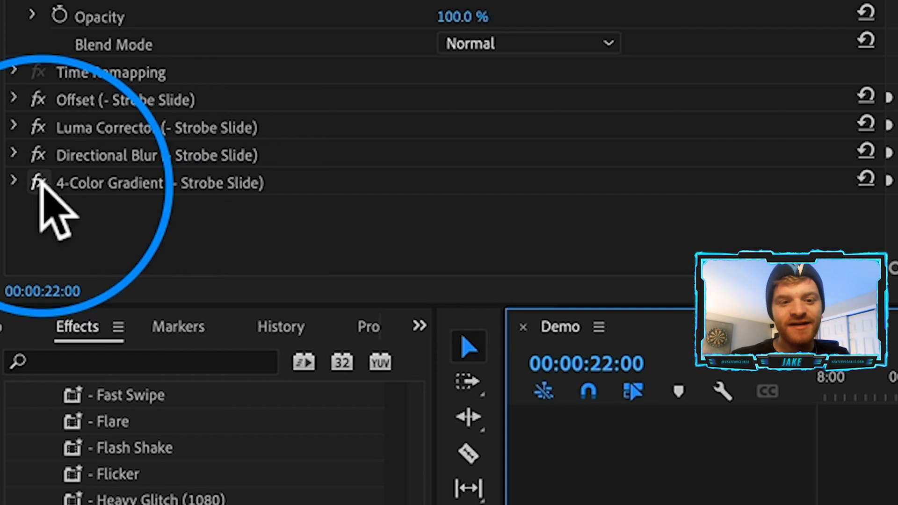
mouse_move(132, 206)
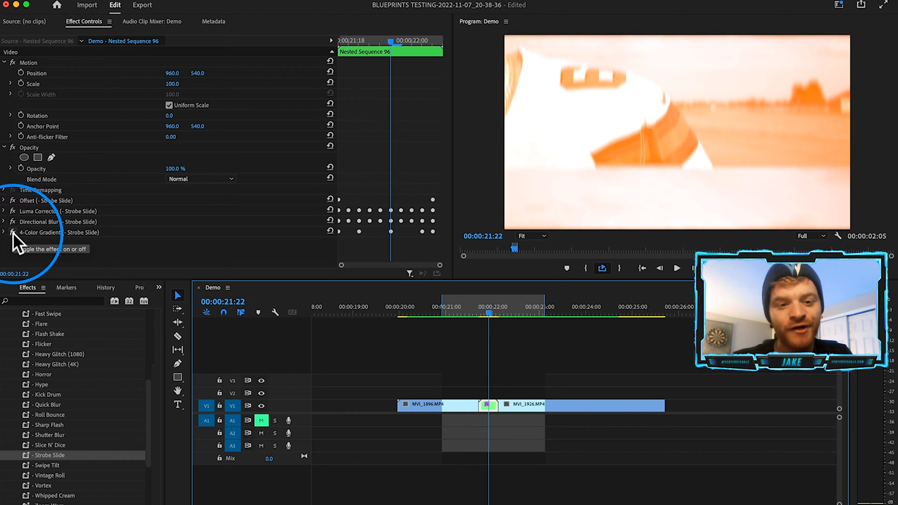
Toggle the 4-Color Gradient effect on and off to compare the tinted and untinted looks.
left_click(12, 232)
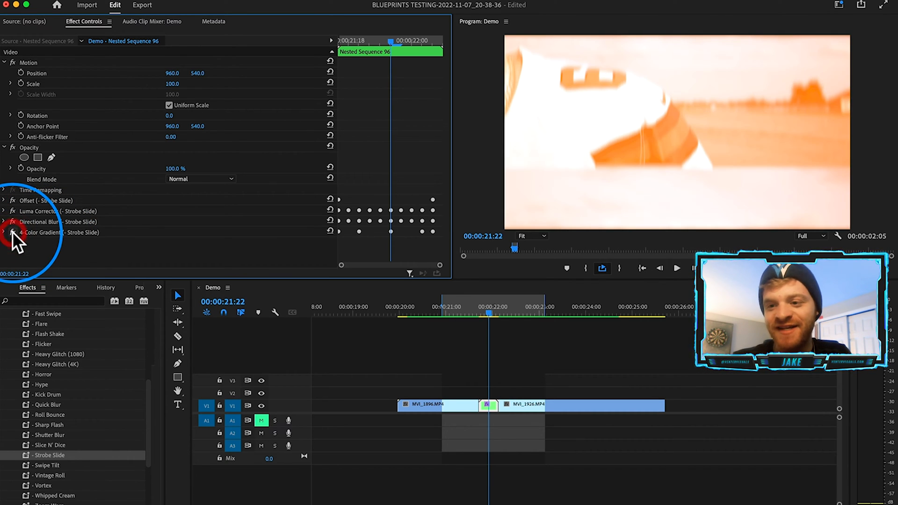
left_click(12, 232)
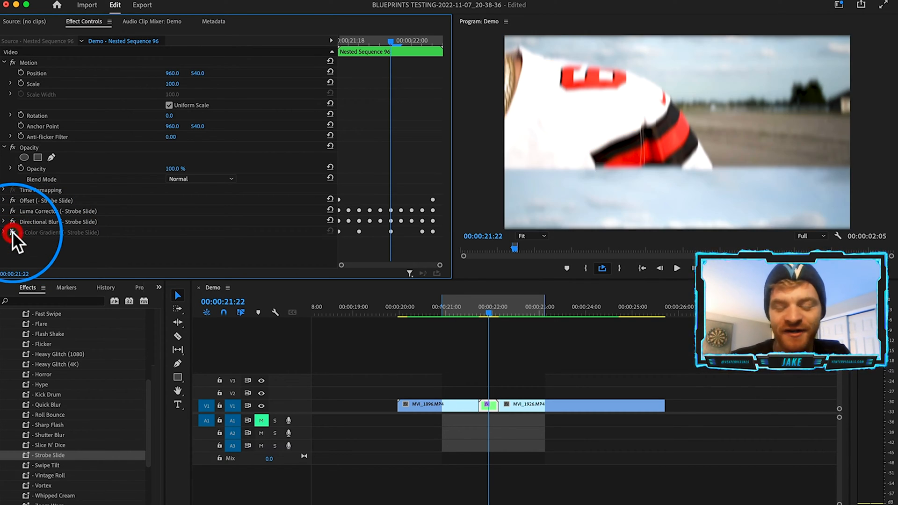
left_click(12, 232)
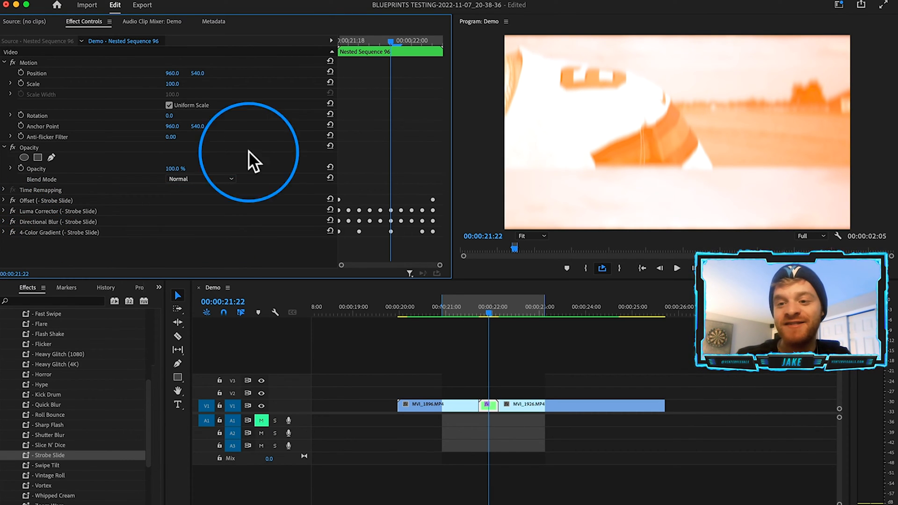
mouse_move(680, 192)
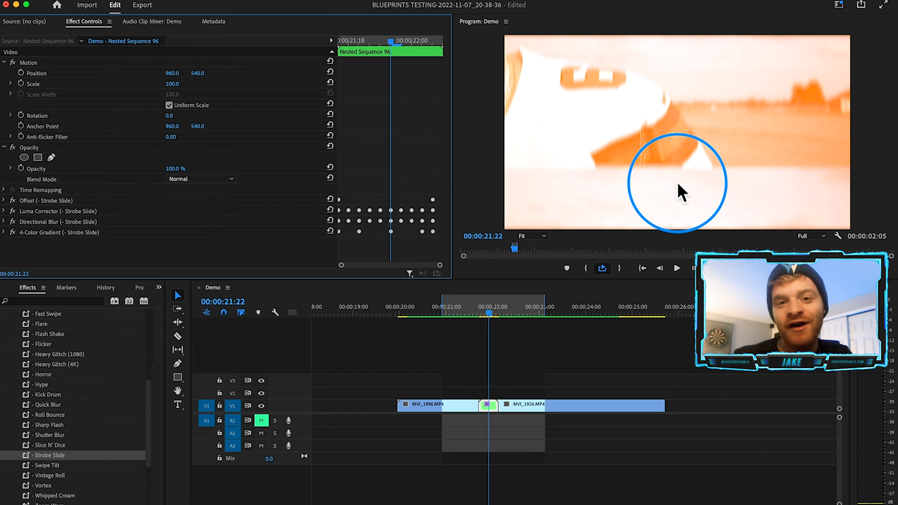
mouse_move(32, 241)
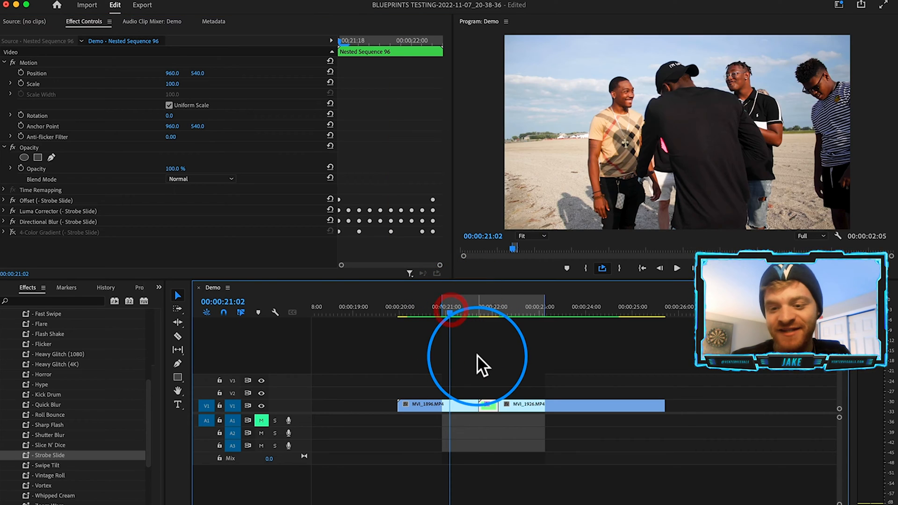
Park the playhead just before a transition cut near 56 seconds on the Demo timeline.
left_click(676, 268)
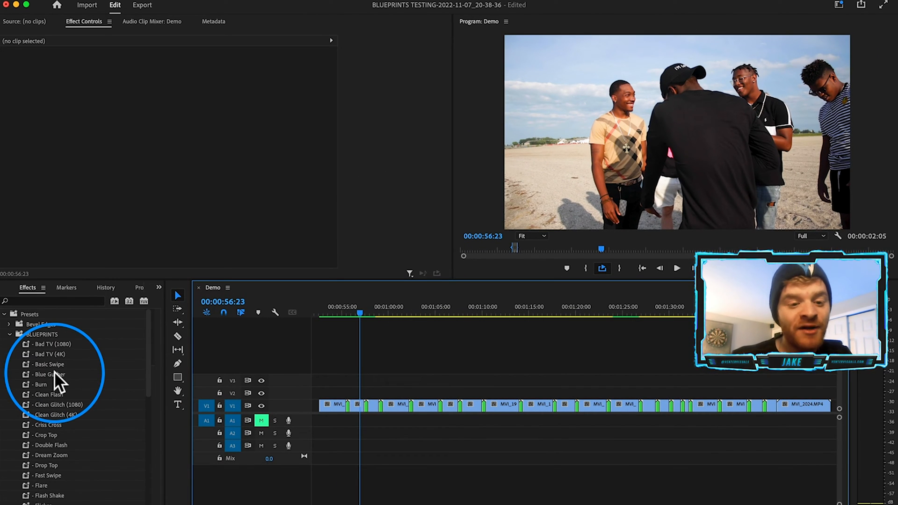
Drop the Basic Swipe preset onto an early nested cut on V1.
left_click(49, 364)
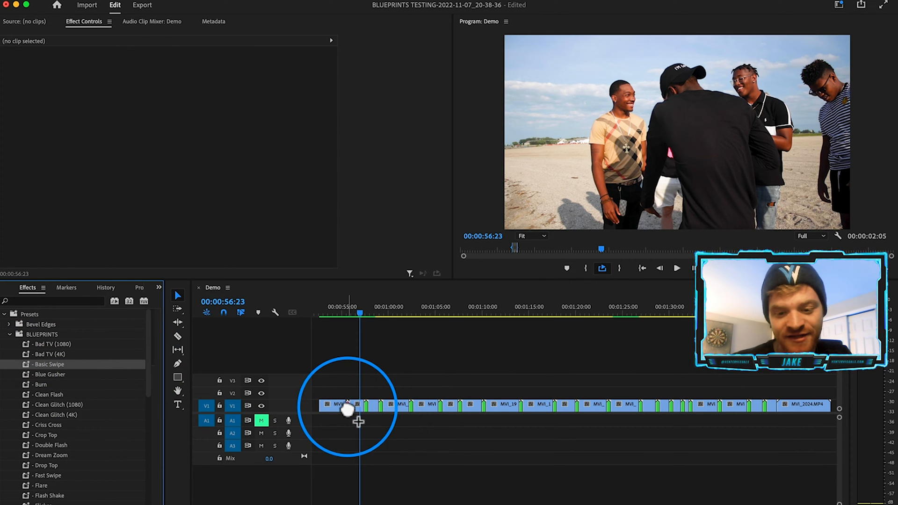
left_click(346, 405)
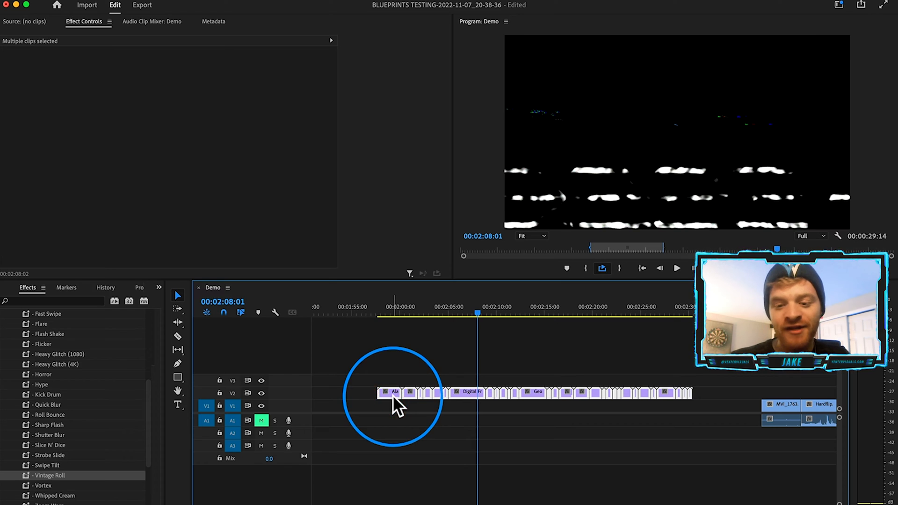
Apply Scale to Frame Size to the selected glitch overlay clips on V2.
right_click(394, 395)
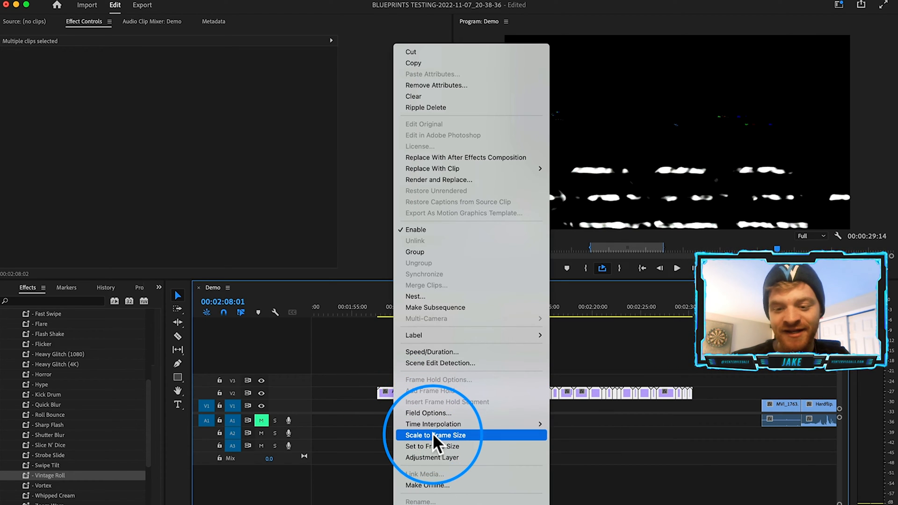
left_click(435, 435)
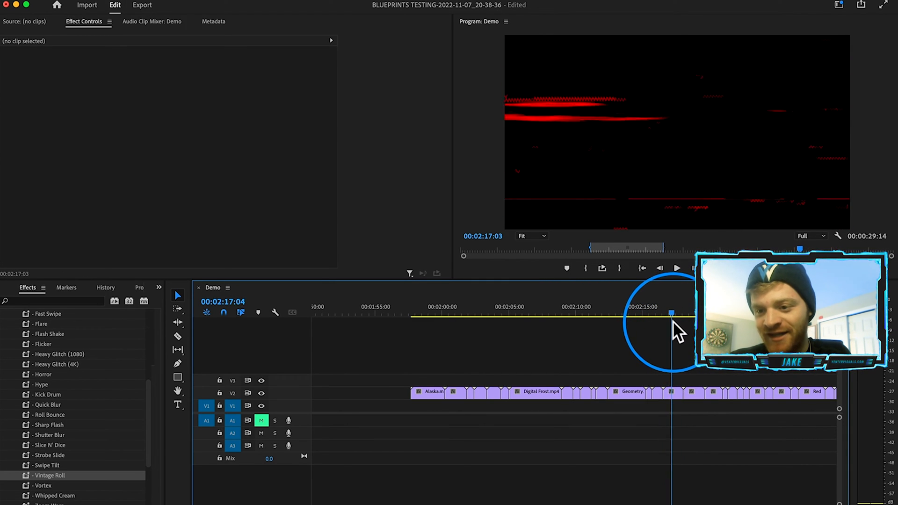
Drop Glitch Classic.mp4 onto V2 above the nested cut near 1:18.
left_click_drag(672, 312, 655, 312)
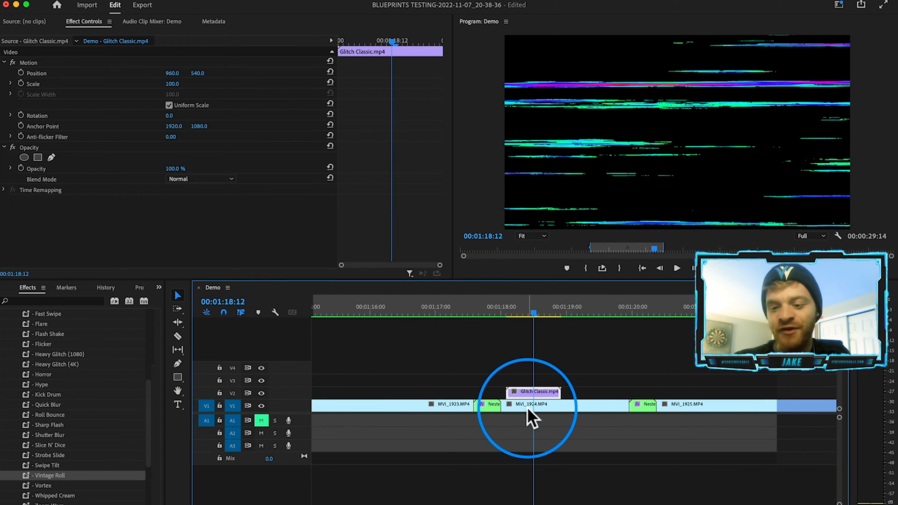
mouse_move(699, 189)
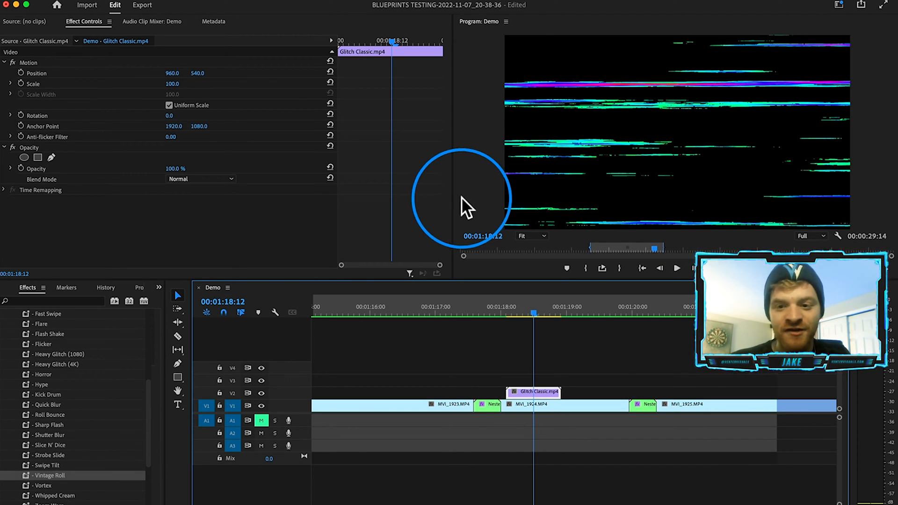
mouse_move(593, 395)
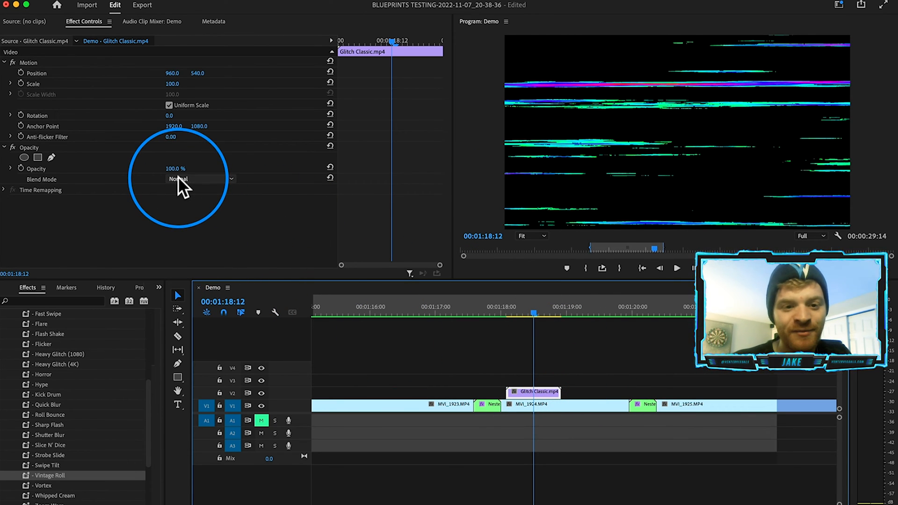
Set the Glitch Classic overlay's Opacity blend mode to Screen.
left_click(200, 180)
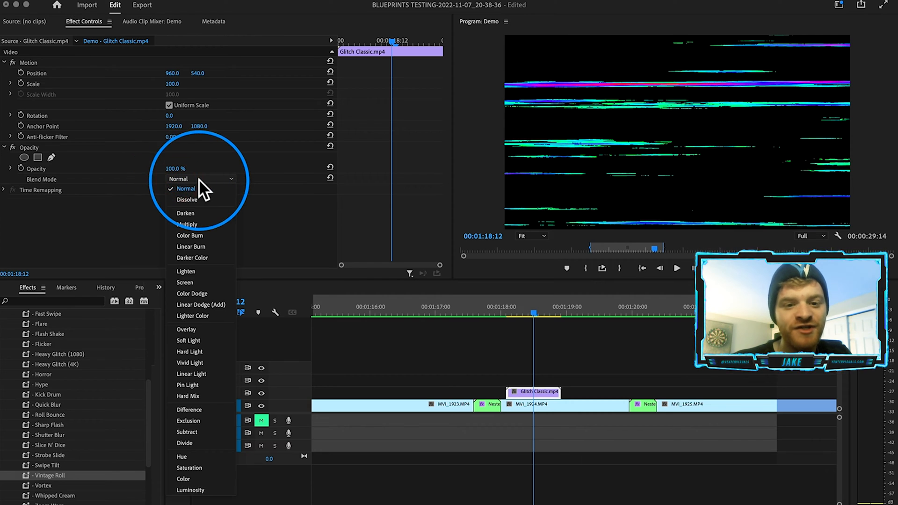
mouse_move(194, 224)
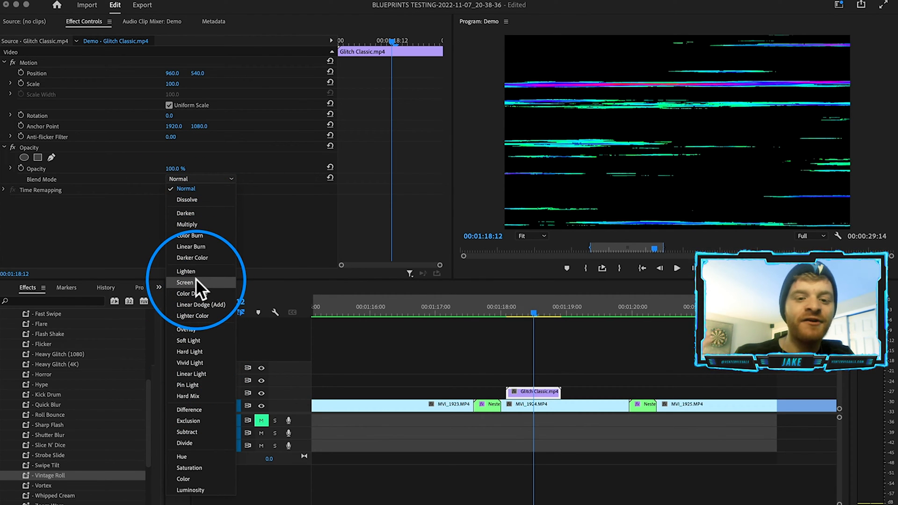
left_click(186, 283)
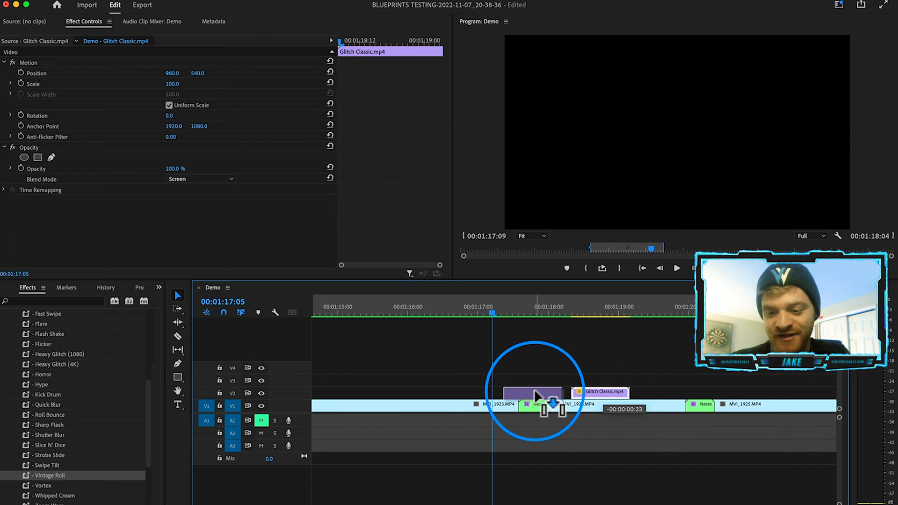
Shift Glitch Classic left to align with the nested cut near 1:17 and select the nest.
left_click_drag(550, 392, 532, 392)
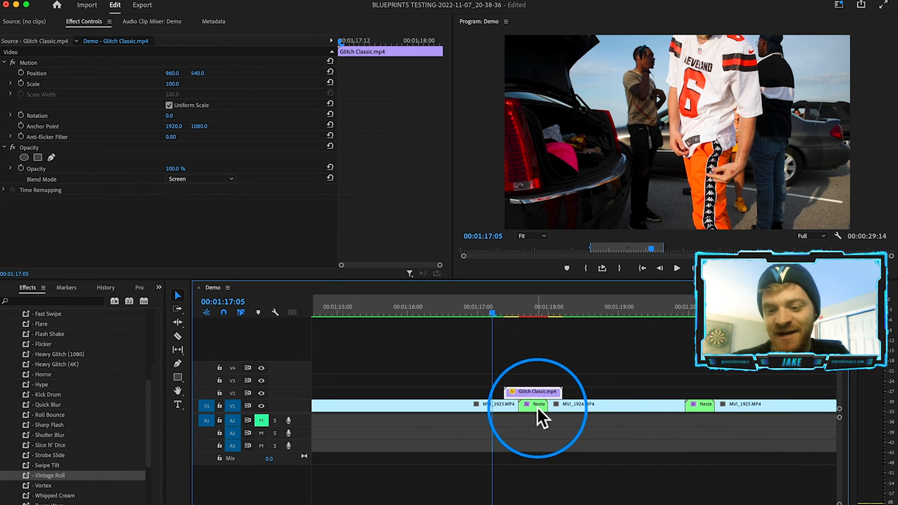
left_click(584, 309)
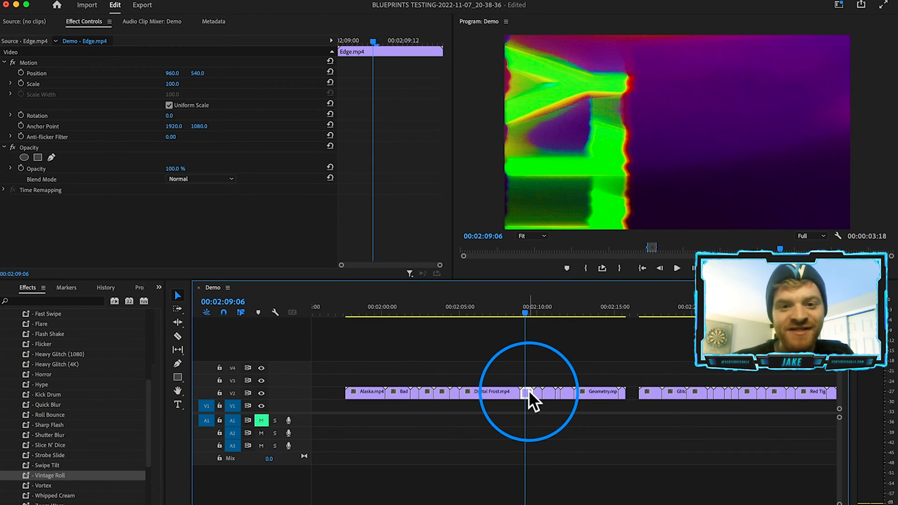
Paste Edge.mp4 onto V2 at the cut near 1:41 with Screen blend mode.
key("cmd+c")
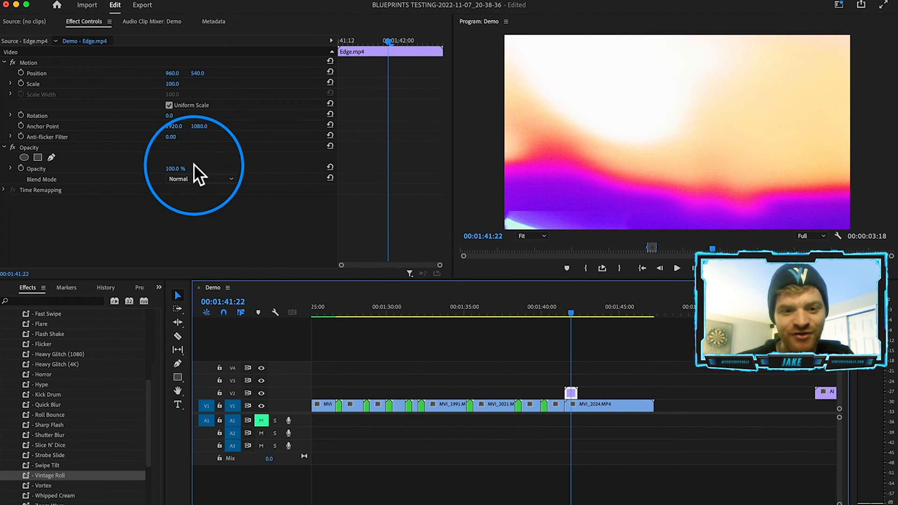
left_click(203, 179)
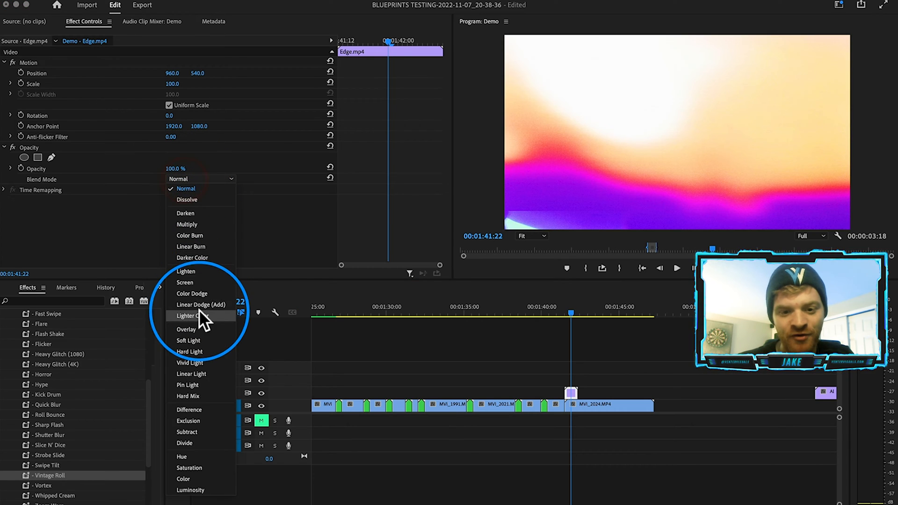
left_click(184, 282)
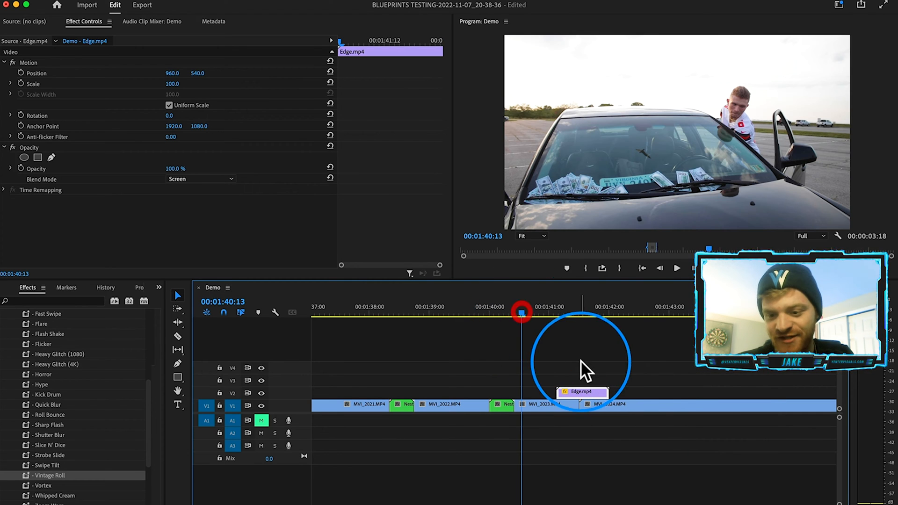
Scrub and play across the cut to preview the Edge overlay.
left_click(676, 269)
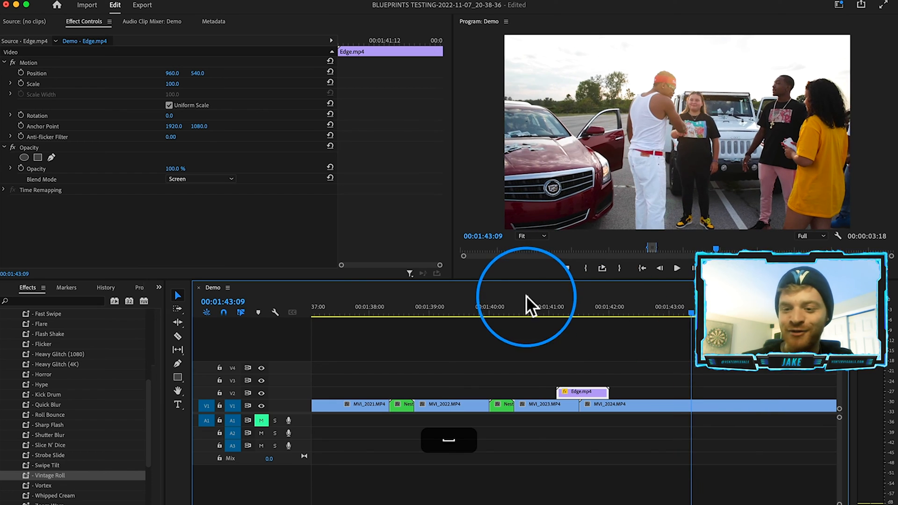
left_click_drag(526, 320, 576, 320)
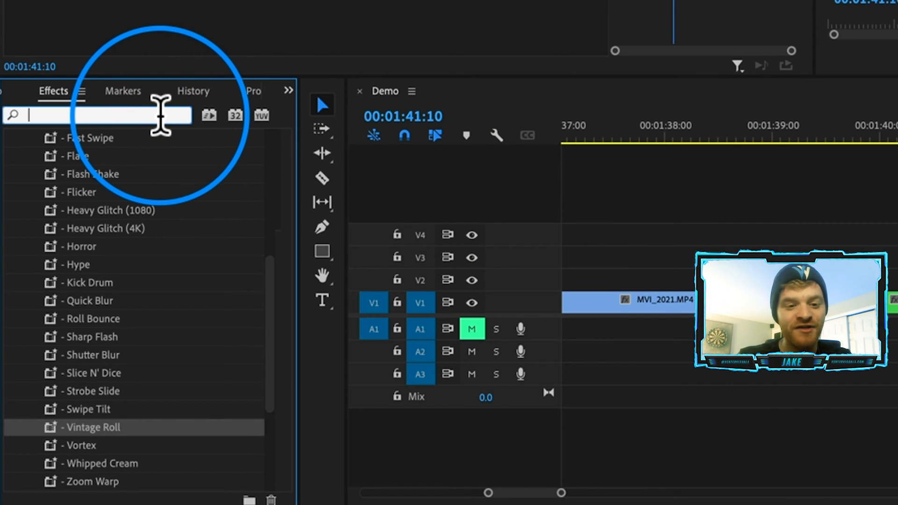
Nest the MVI_1763/Hardflip.MOV cut as Nested Sequence 97 for the Heavy Glitch (1080) preset.
type("hls")
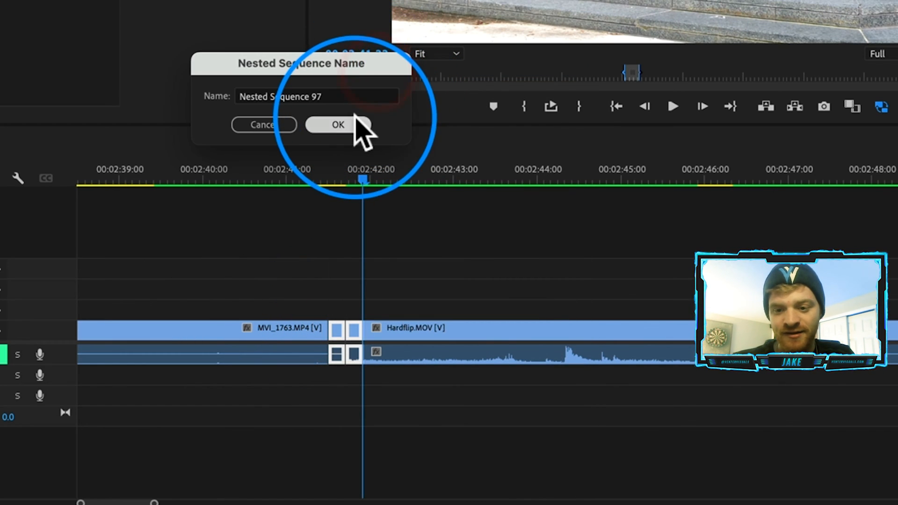
left_click(338, 124)
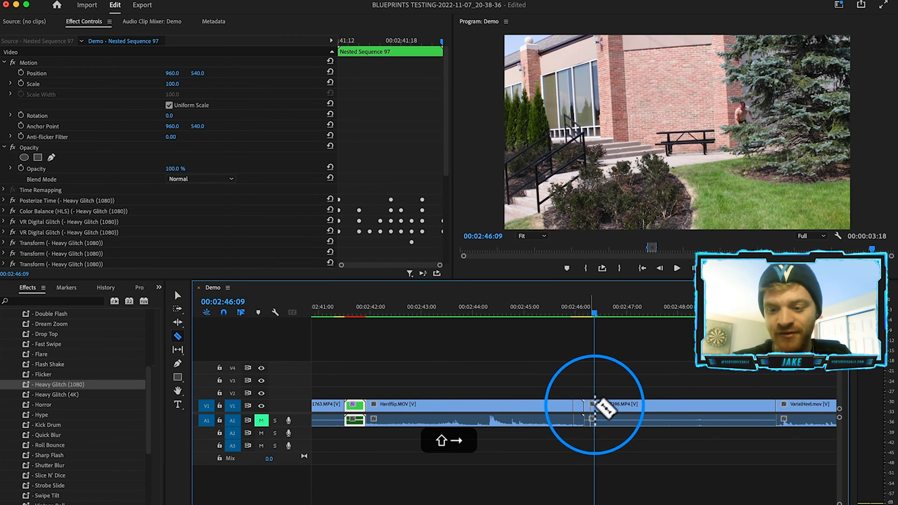
Nest the Hardflip.MOV/MVI_7398 cut as Nested Sequence 98 carrying Swipe Tilt and select it.
right_click(593, 405)
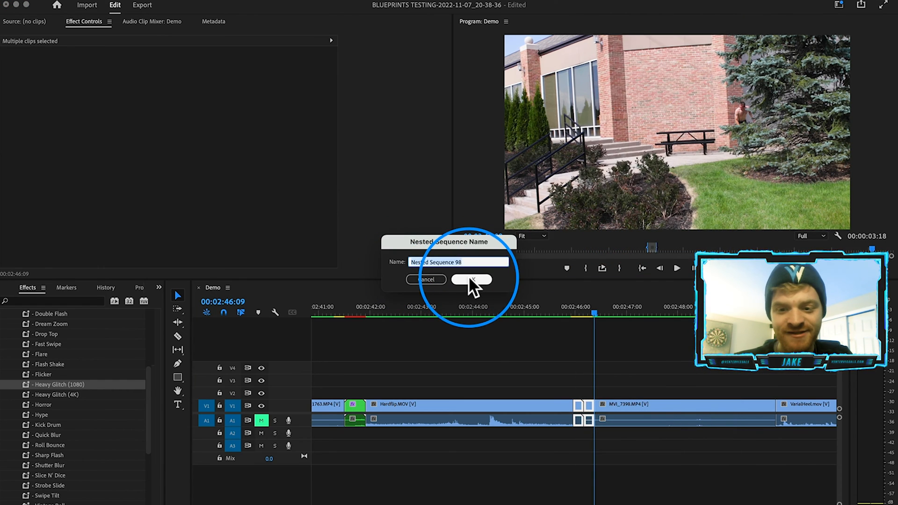
left_click(470, 280)
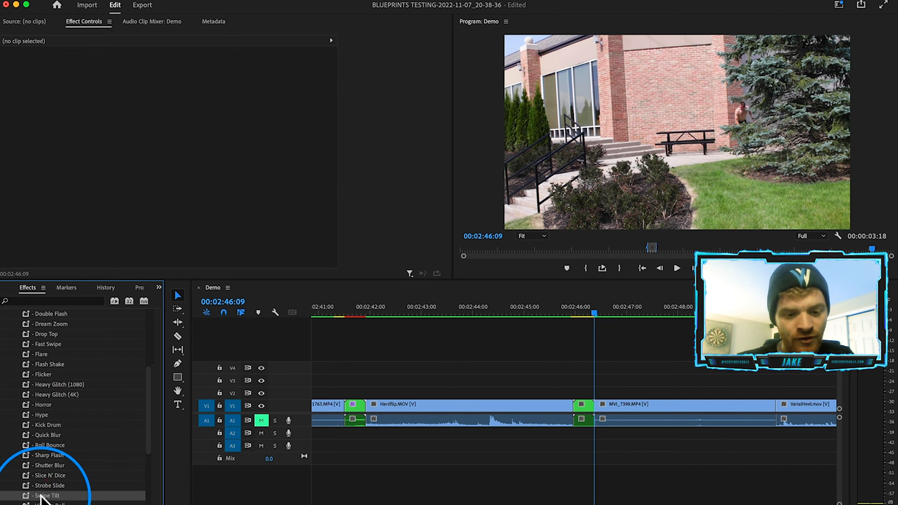
left_click(581, 404)
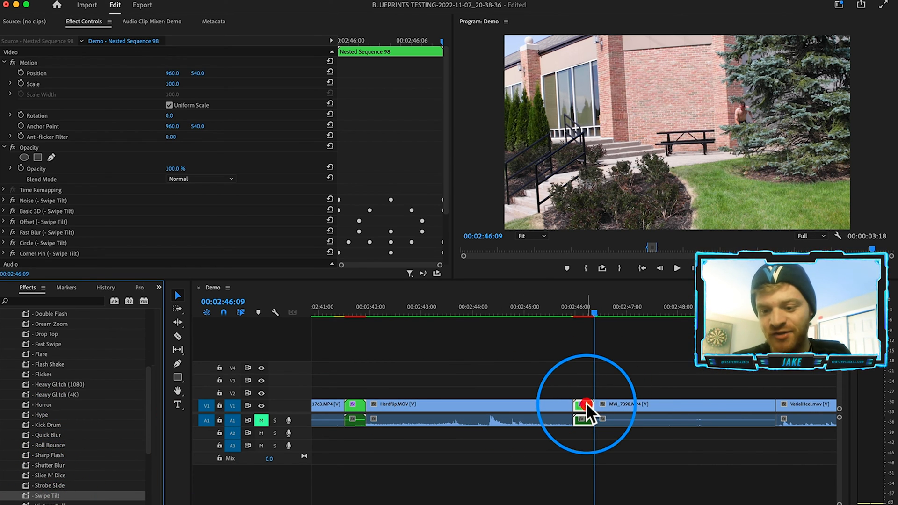